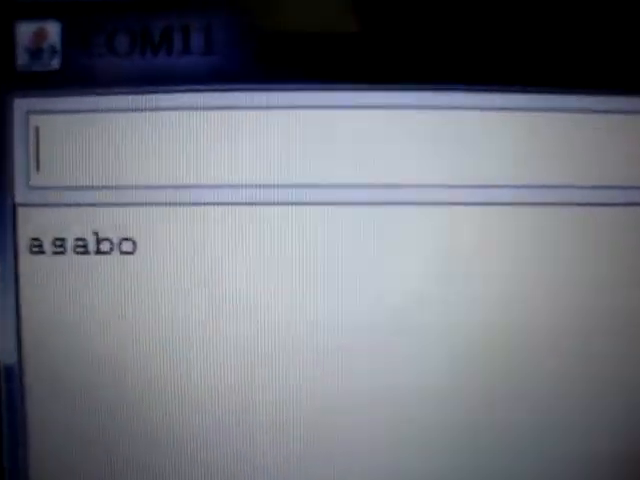
pyautogui.write('onnwqqvvdd')
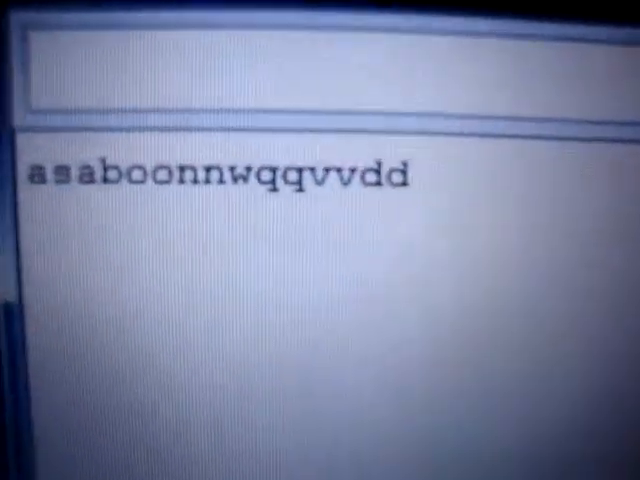